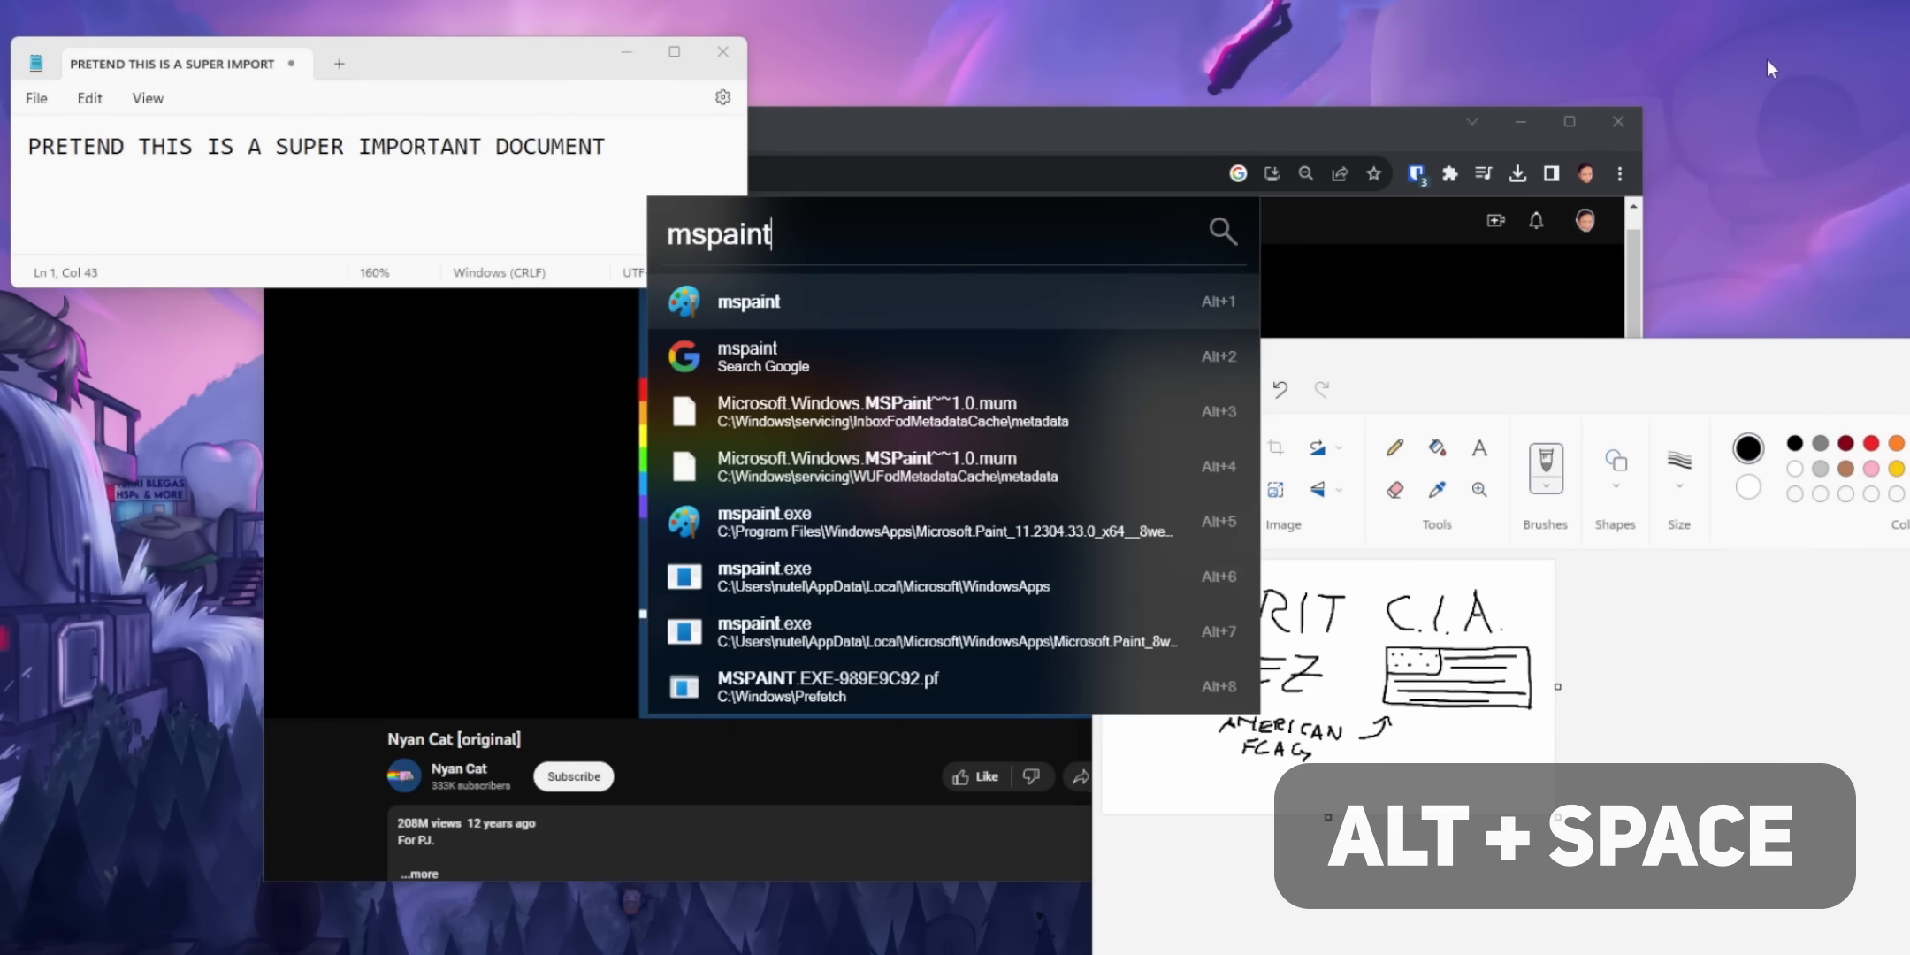
- Launch a new blank Untitled Paint window from the mspaint result in PowerToys Run
click(746, 301)
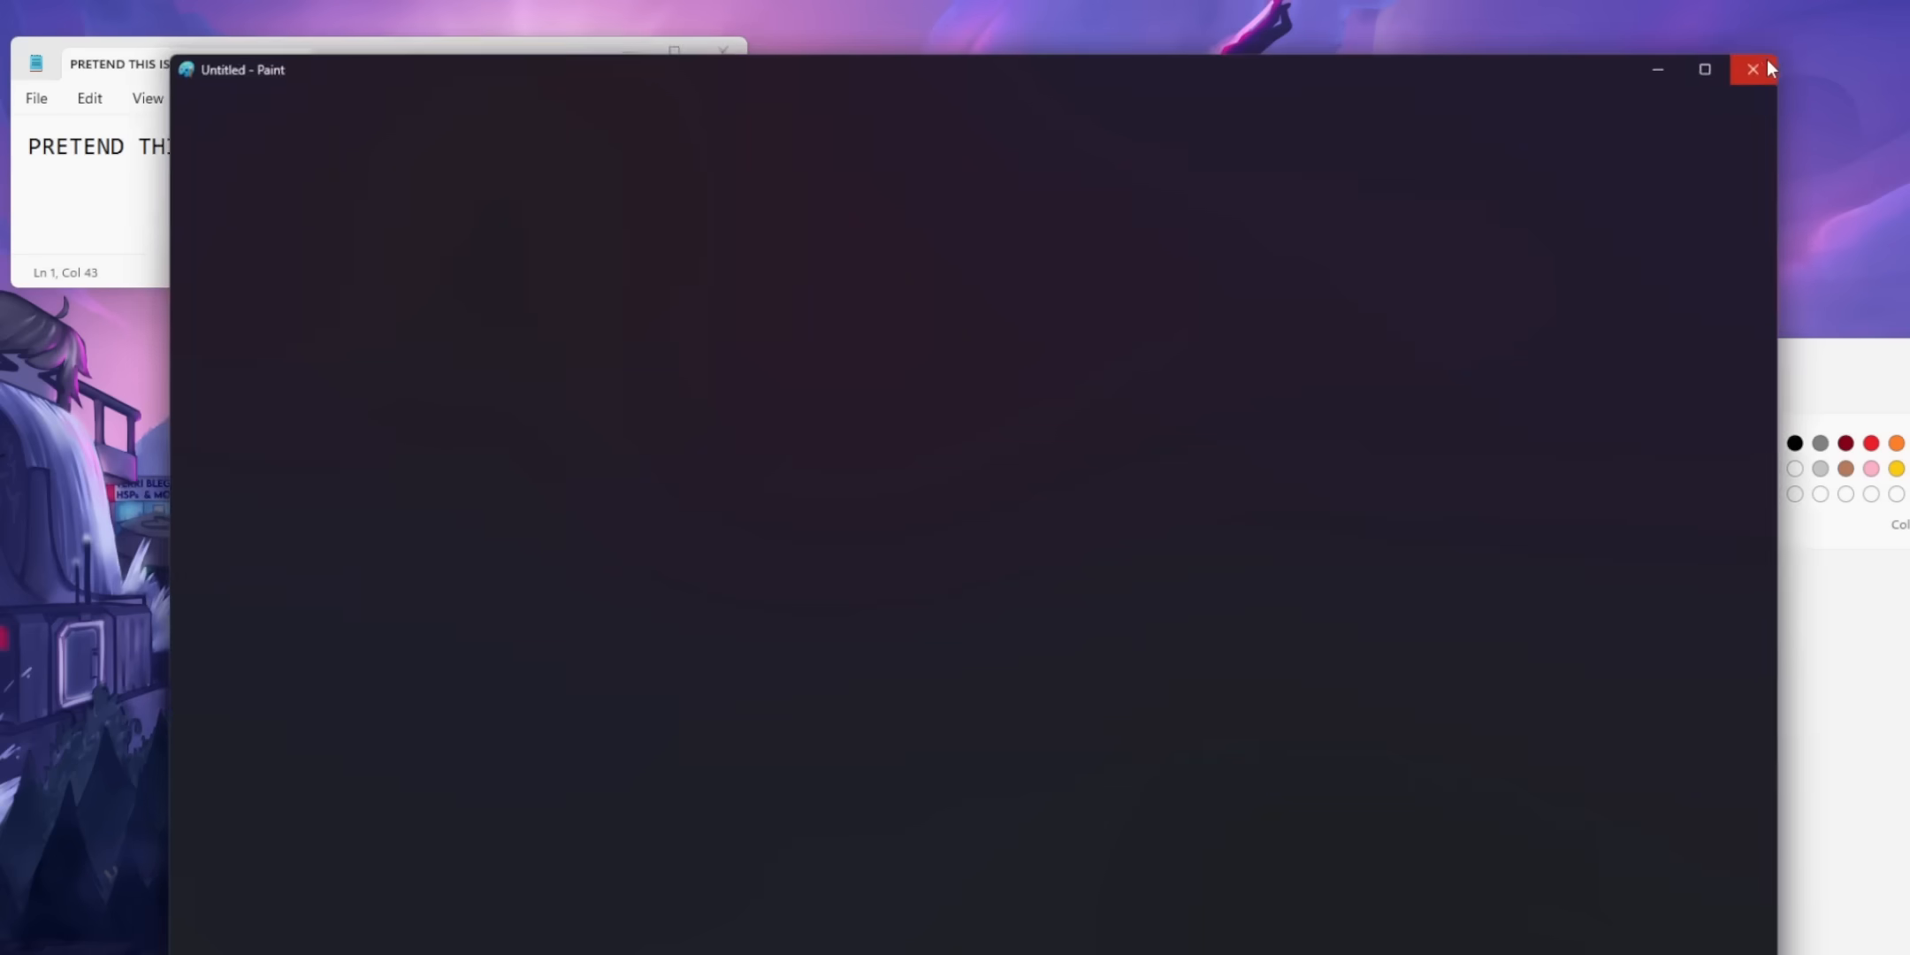